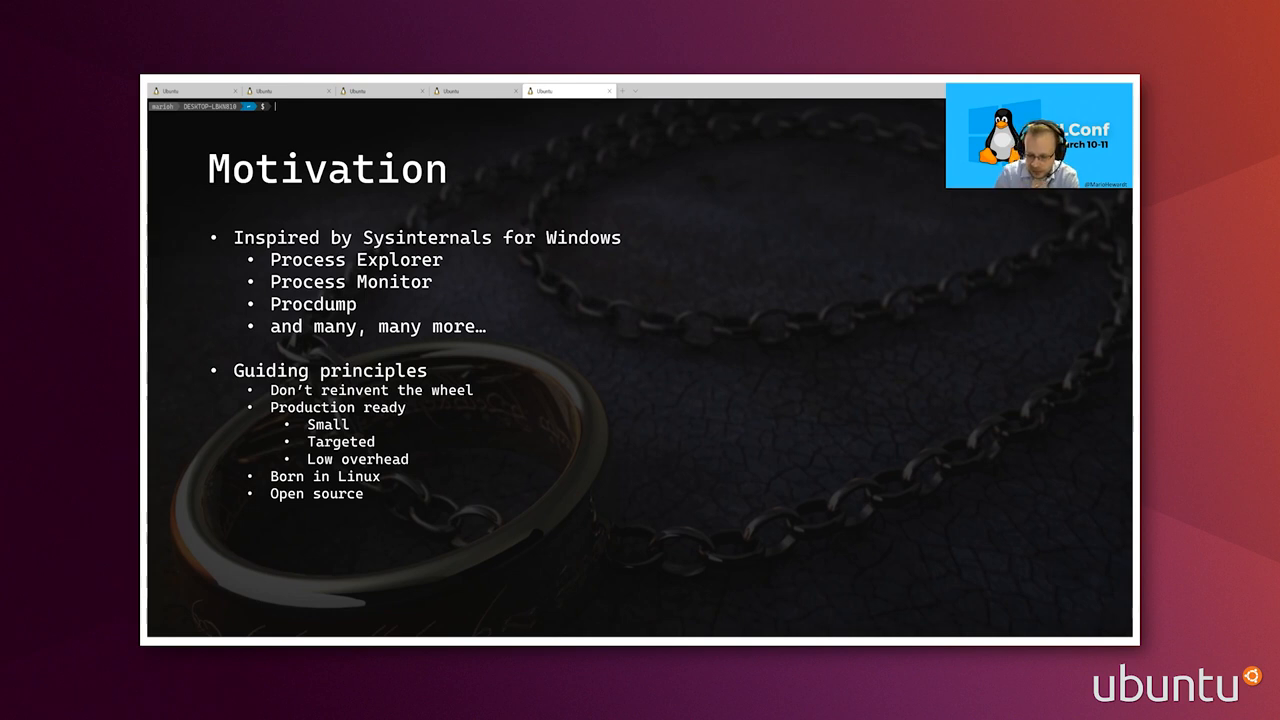
# - Advance from the Motivation slide to the 'Procdump for Linux' title slide
pyautogui.press('Right')
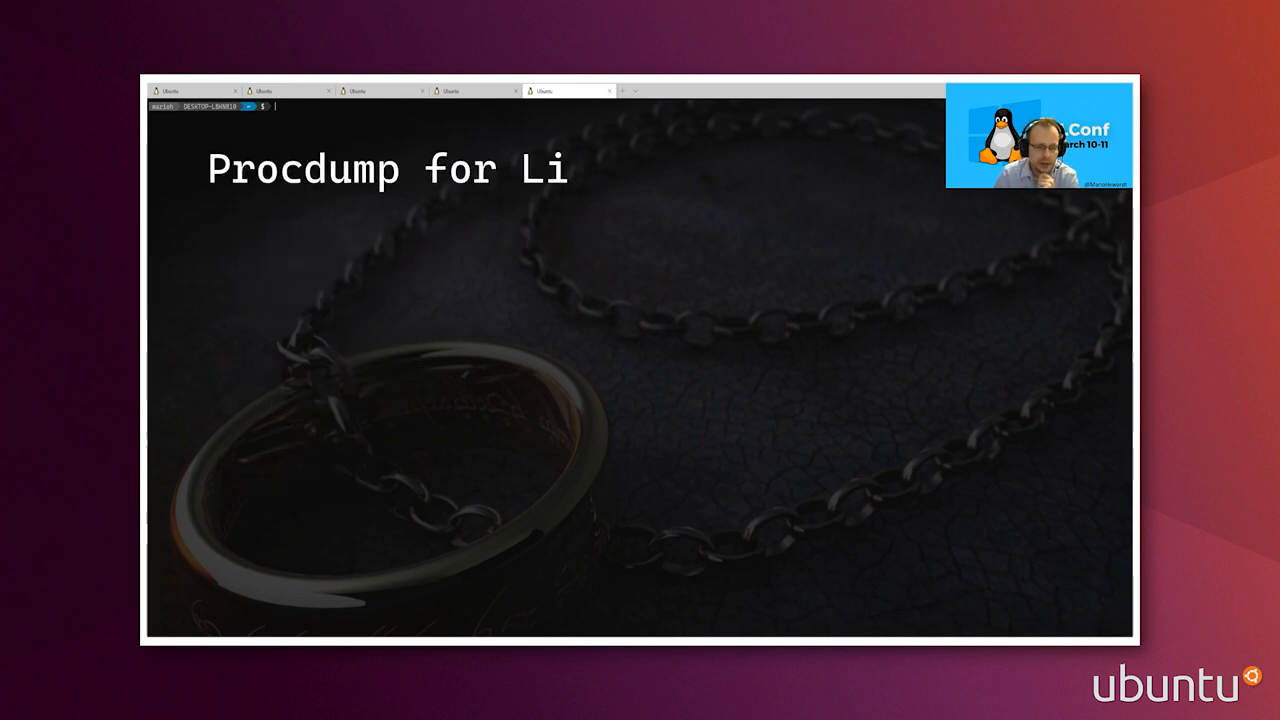
# - End the slide presentation, clearing the slide text to an empty Ubuntu prompt
pyautogui.press('Right')
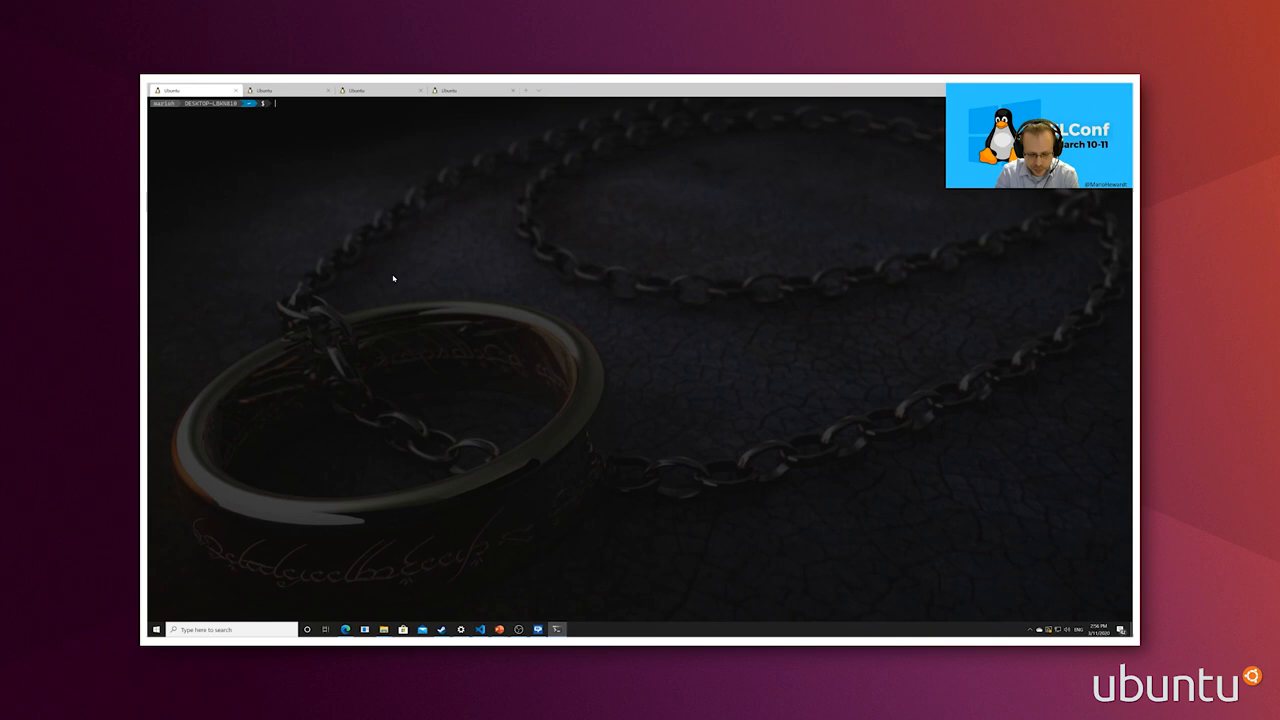
# - Run htop to inspect processes, then switch to the session showing ProcDump's usage help
pyautogui.write('htop')
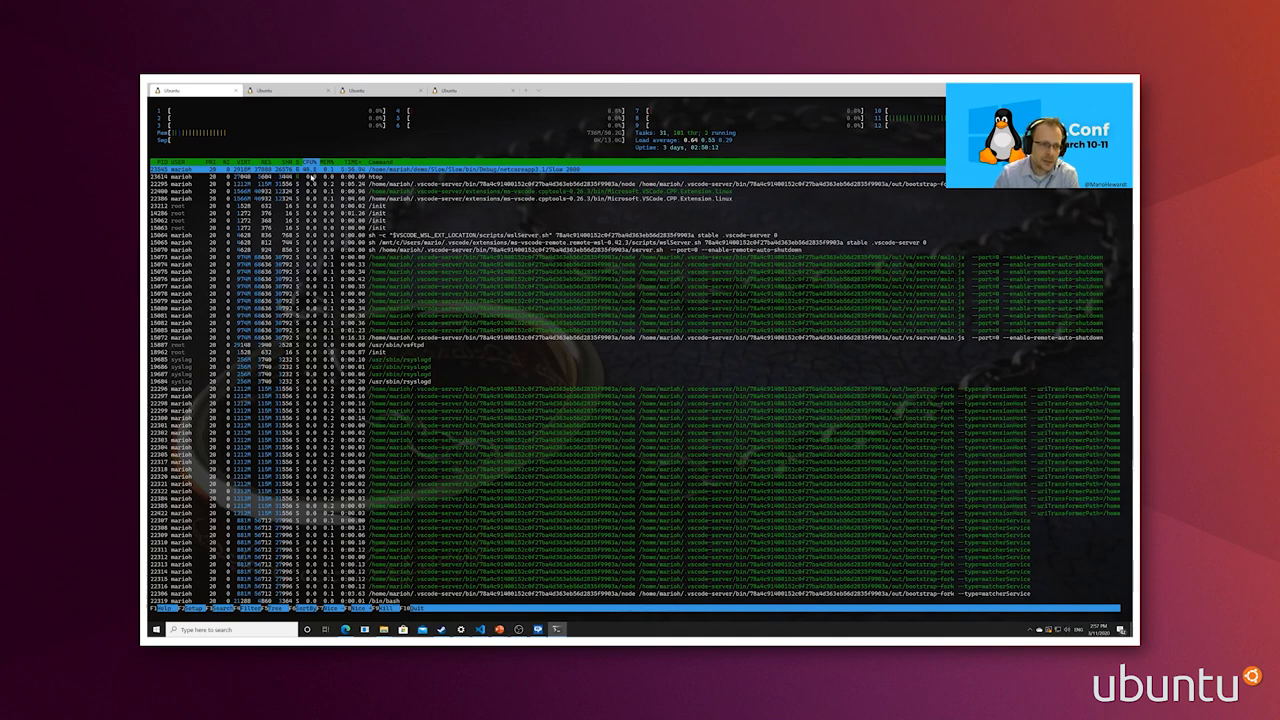
pyautogui.click(262, 90)
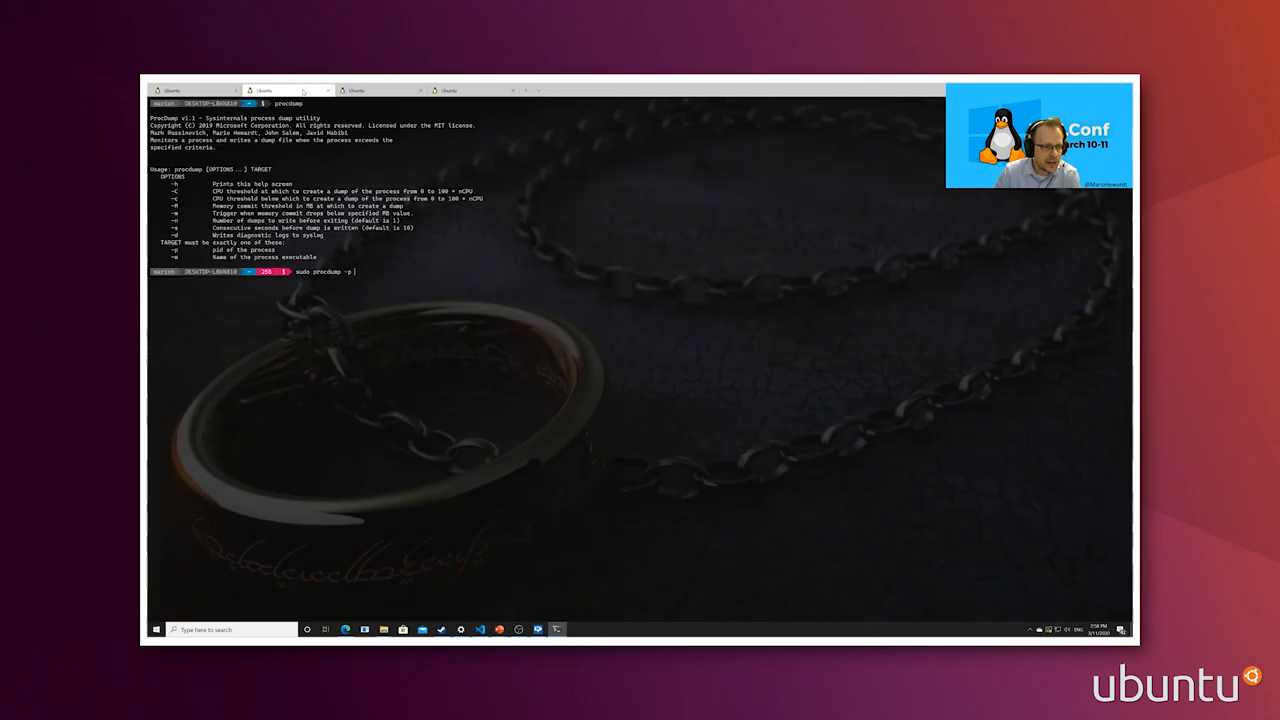
# - Complete the sudo procdump command with PID 23546 and CPU threshold -C 20
pyautogui.write('23546')
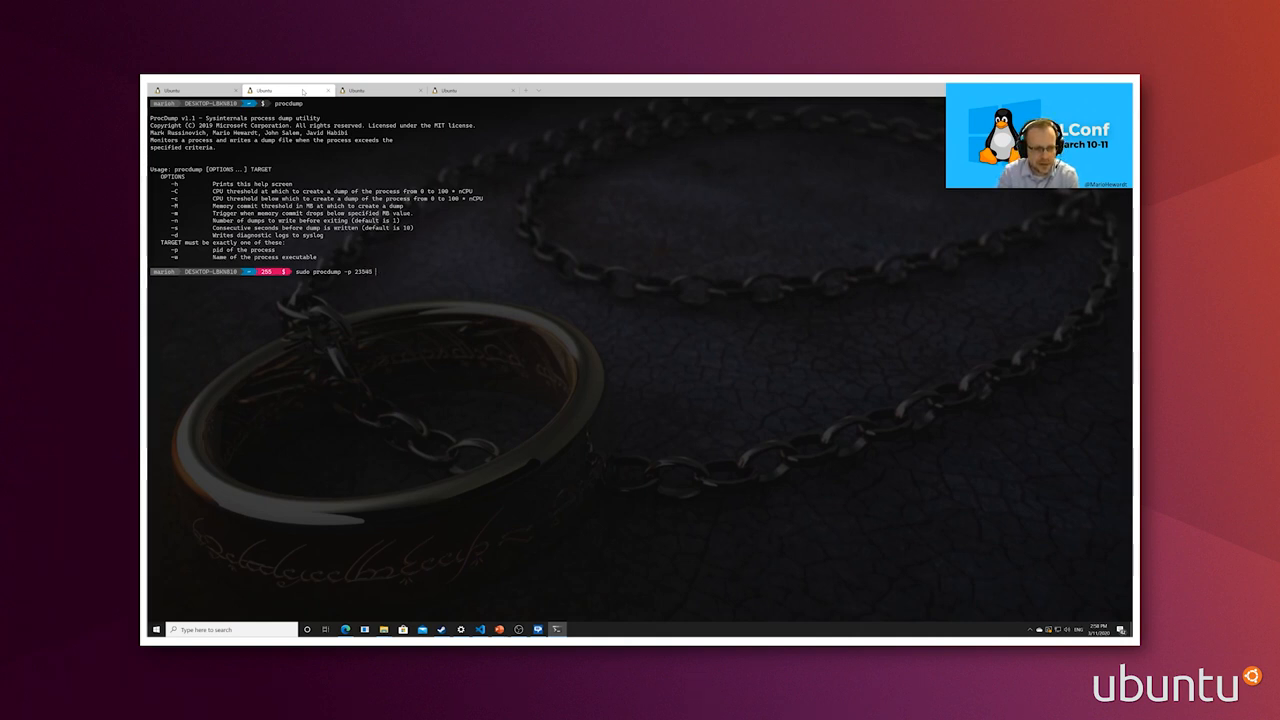
pyautogui.write('-C')
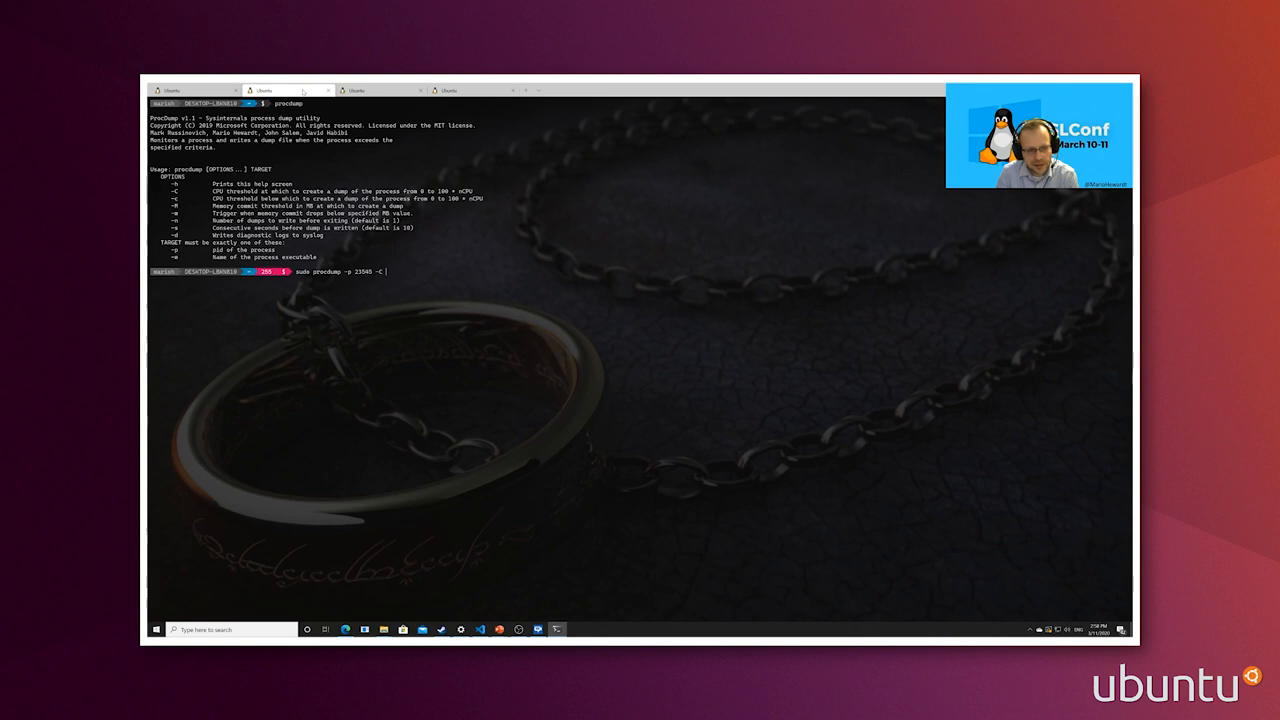
pyautogui.write('20')
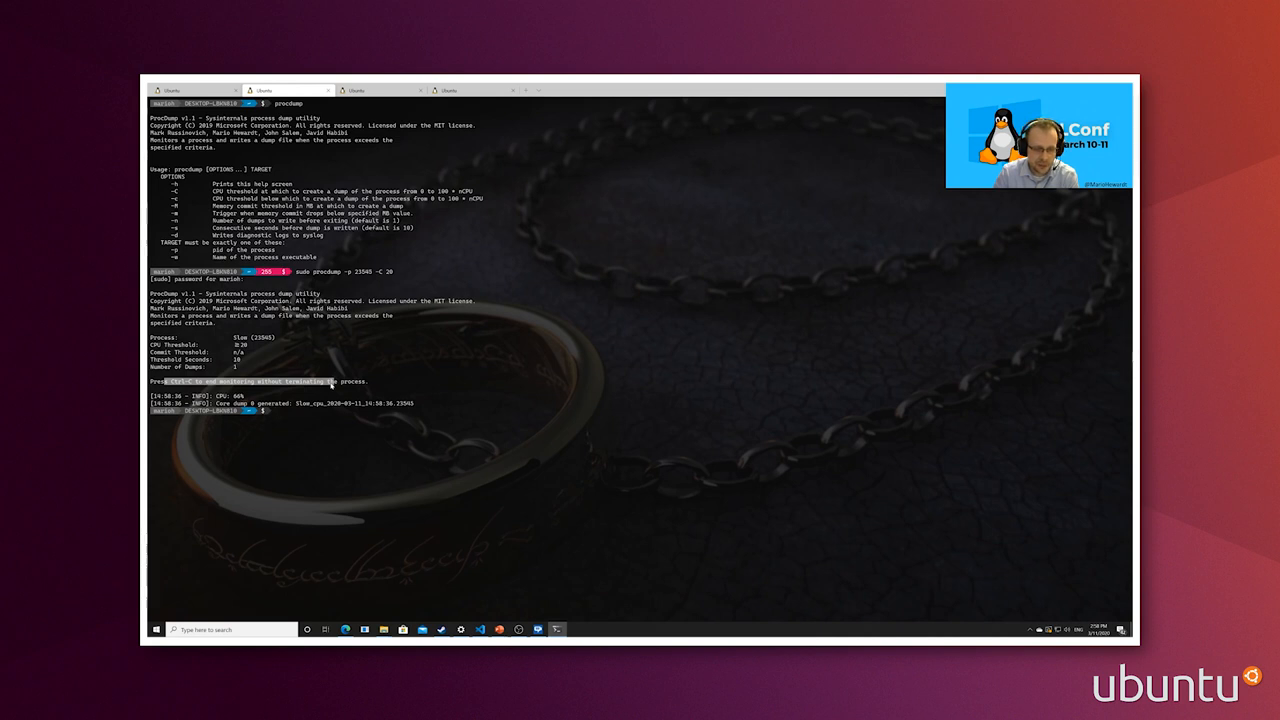
pyautogui.moveTo(326, 407)
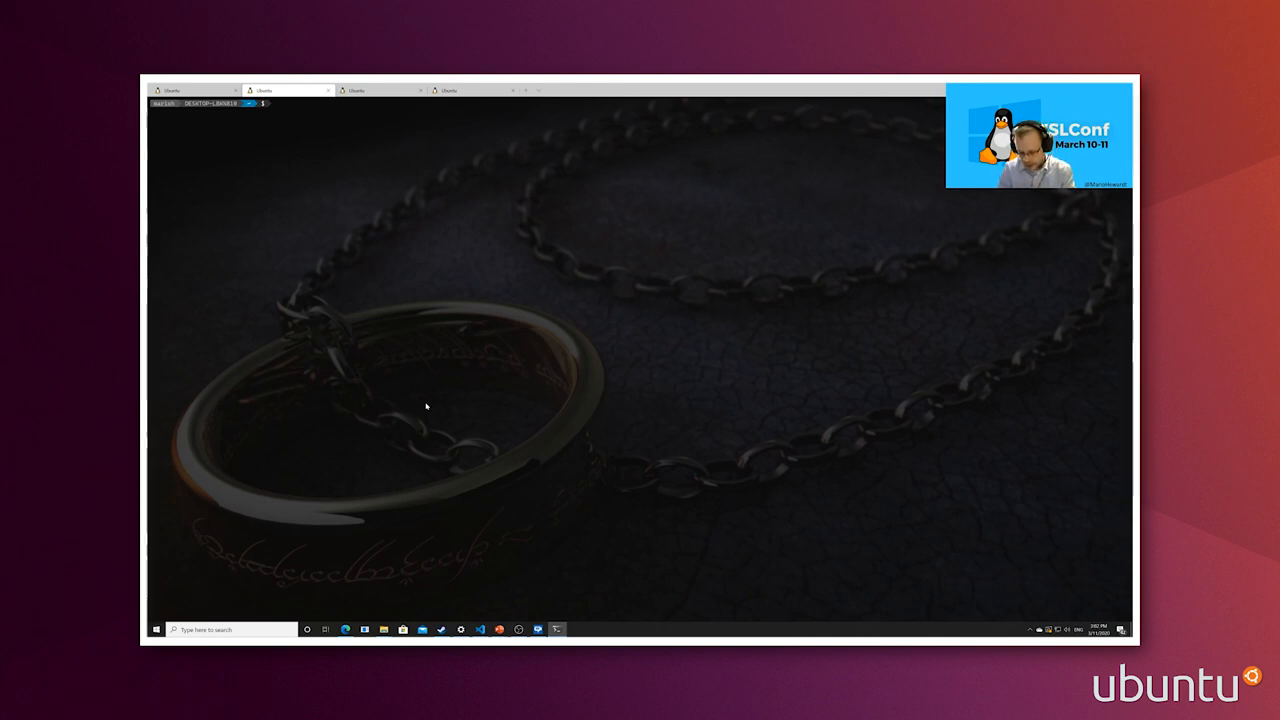
# - Repeat 'sudo lsof | grep batchd | wc -l', showing batchd's open files climbing from 289 to 299
pyautogui.write('sudo')
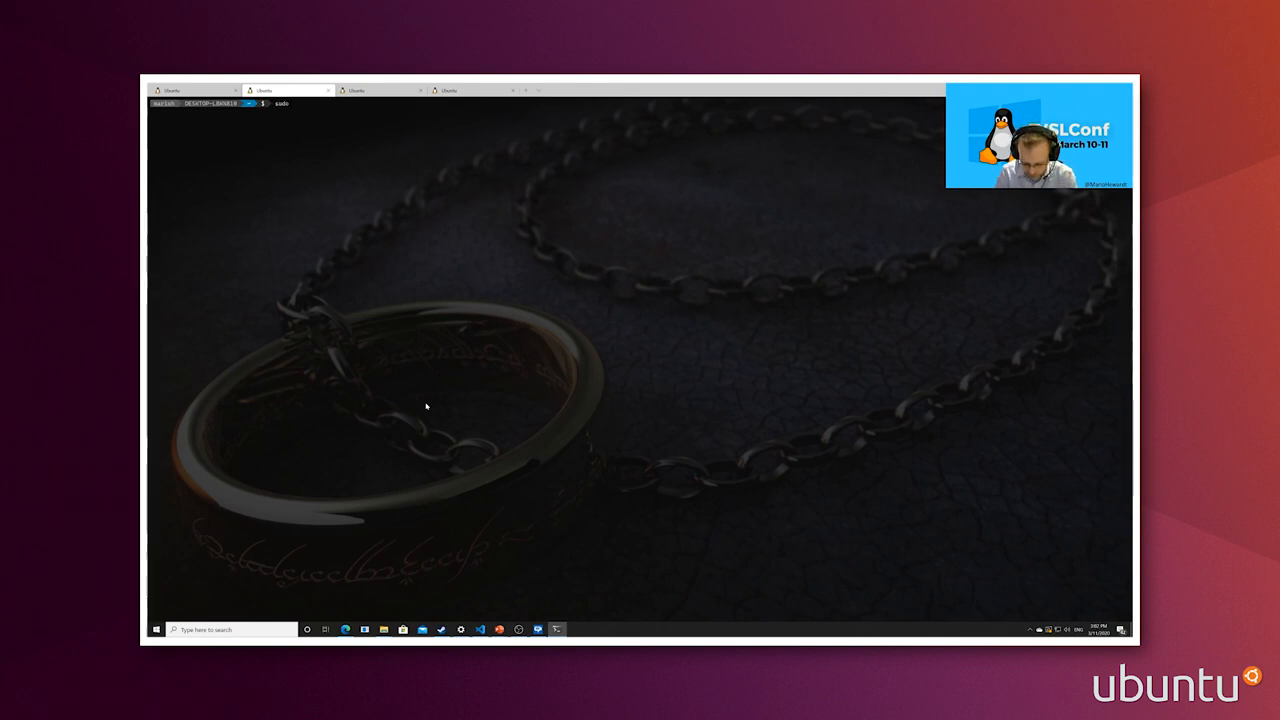
pyautogui.write('sudo lsof | g')
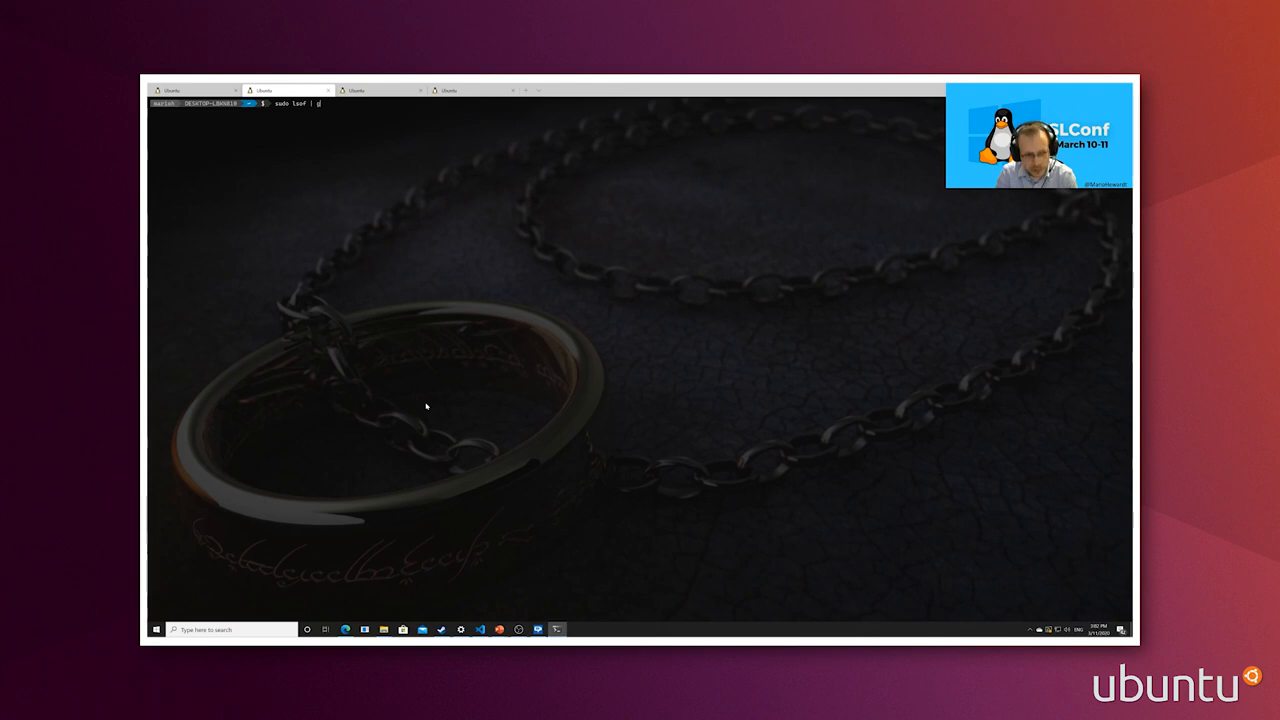
pyautogui.write('grep batchd | wc')
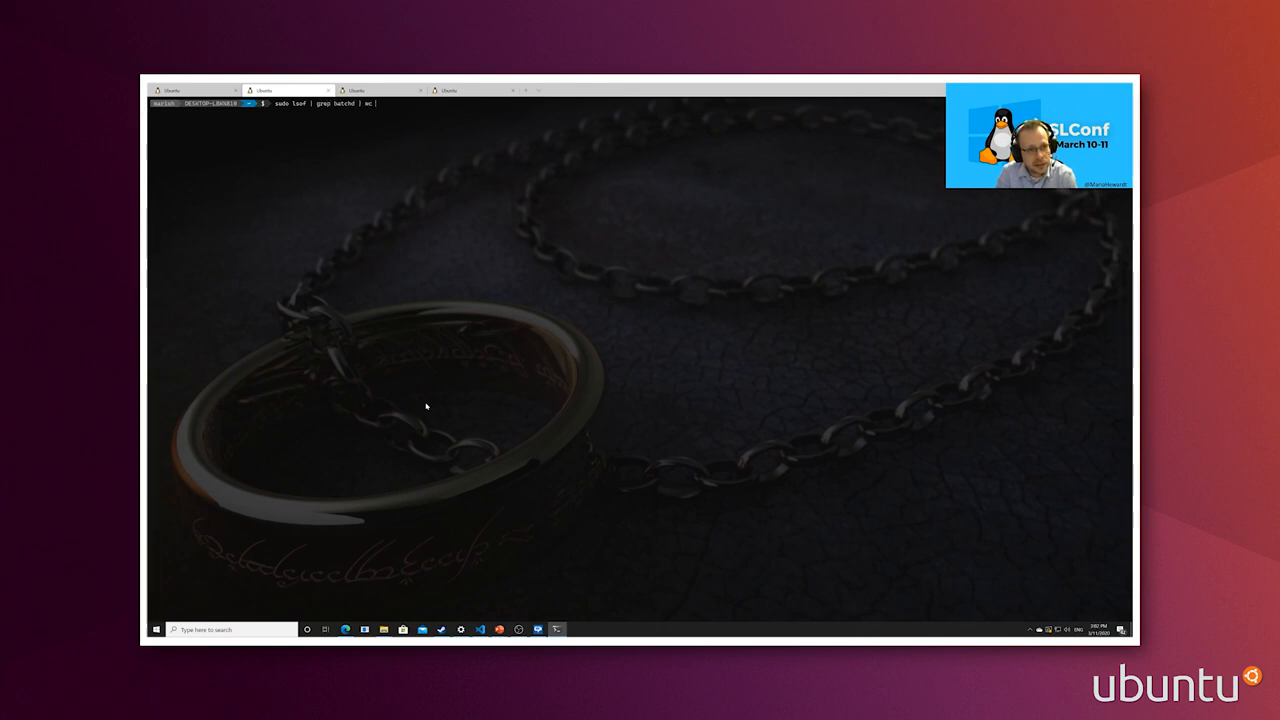
pyautogui.write('-l')
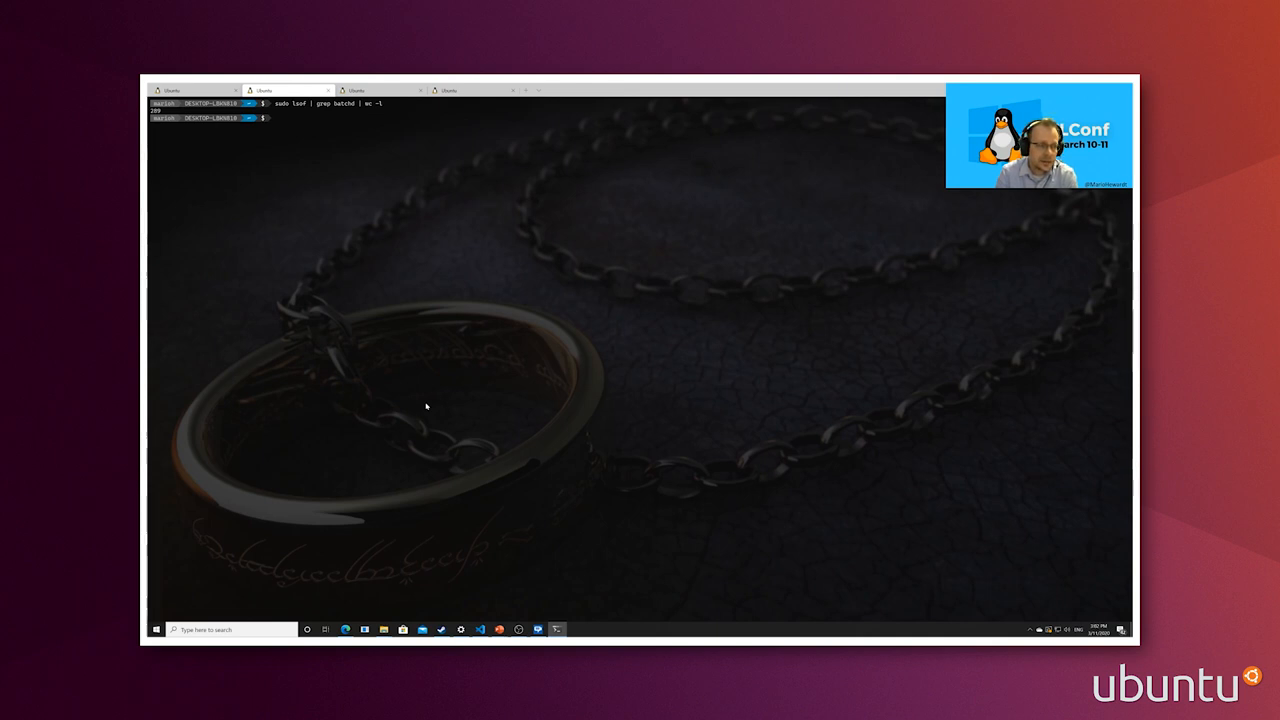
pyautogui.write('sudo lsof | grep batchd | wc -l')
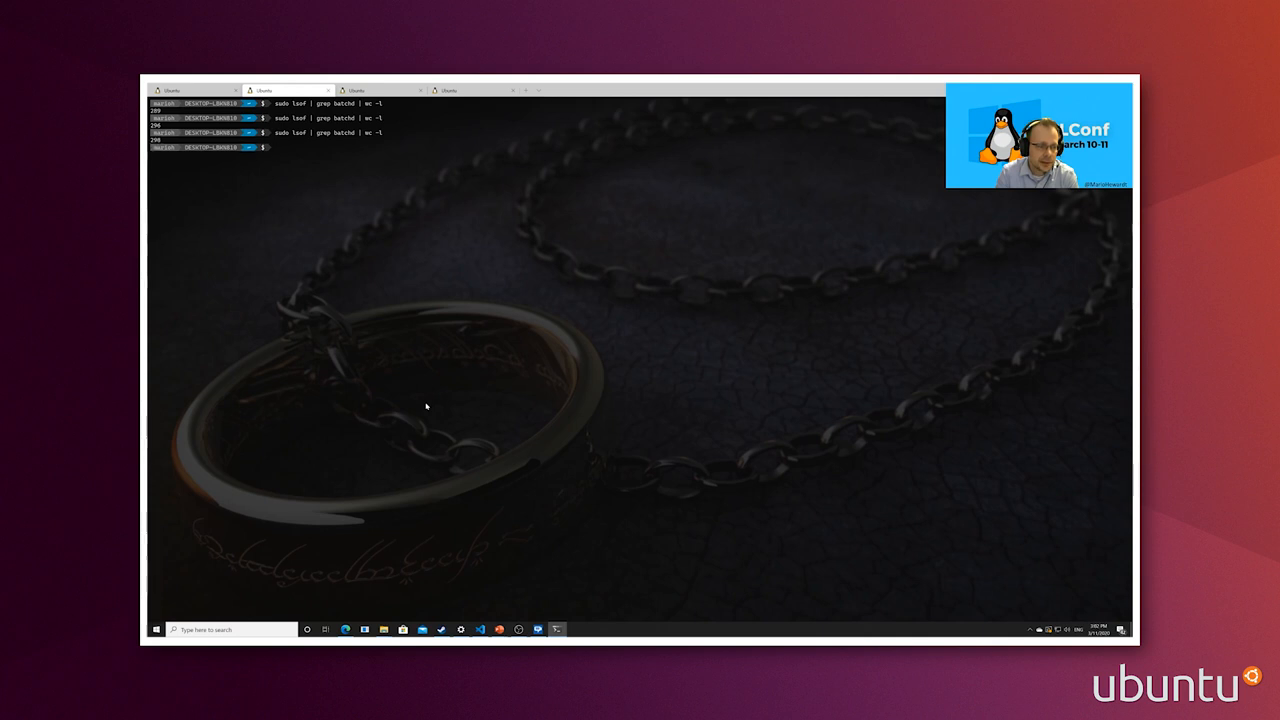
pyautogui.write('sudo lsof | grep batchd | wc -l')
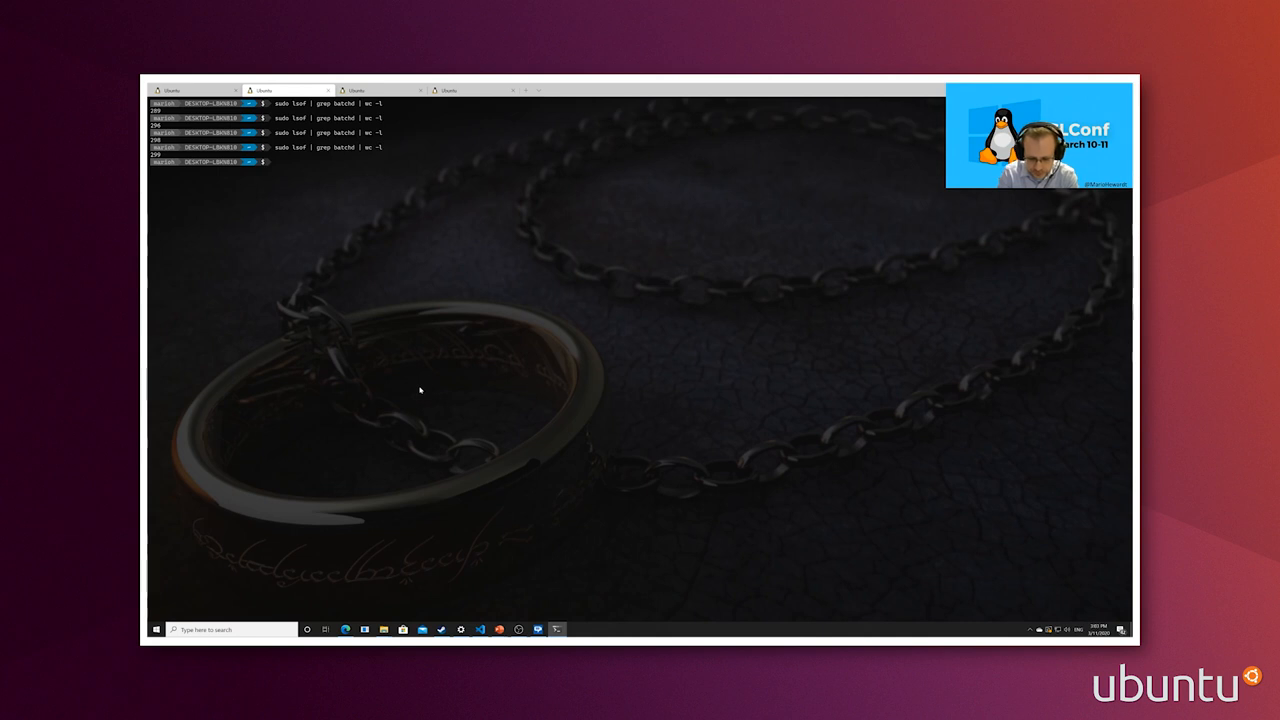
pyautogui.write('sd')
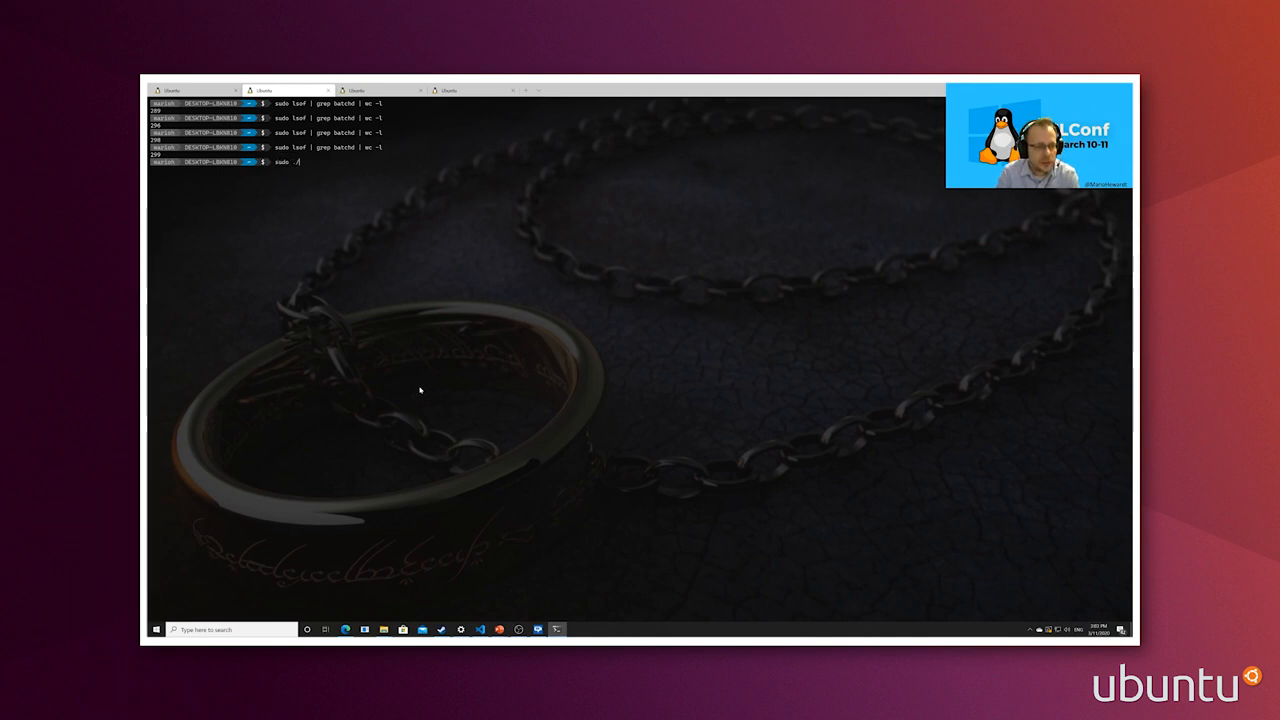
# - Change into the Procmon for Linux build folder and enter 'sudo ./procmon' at the prompt
pyautogui.write('prp')
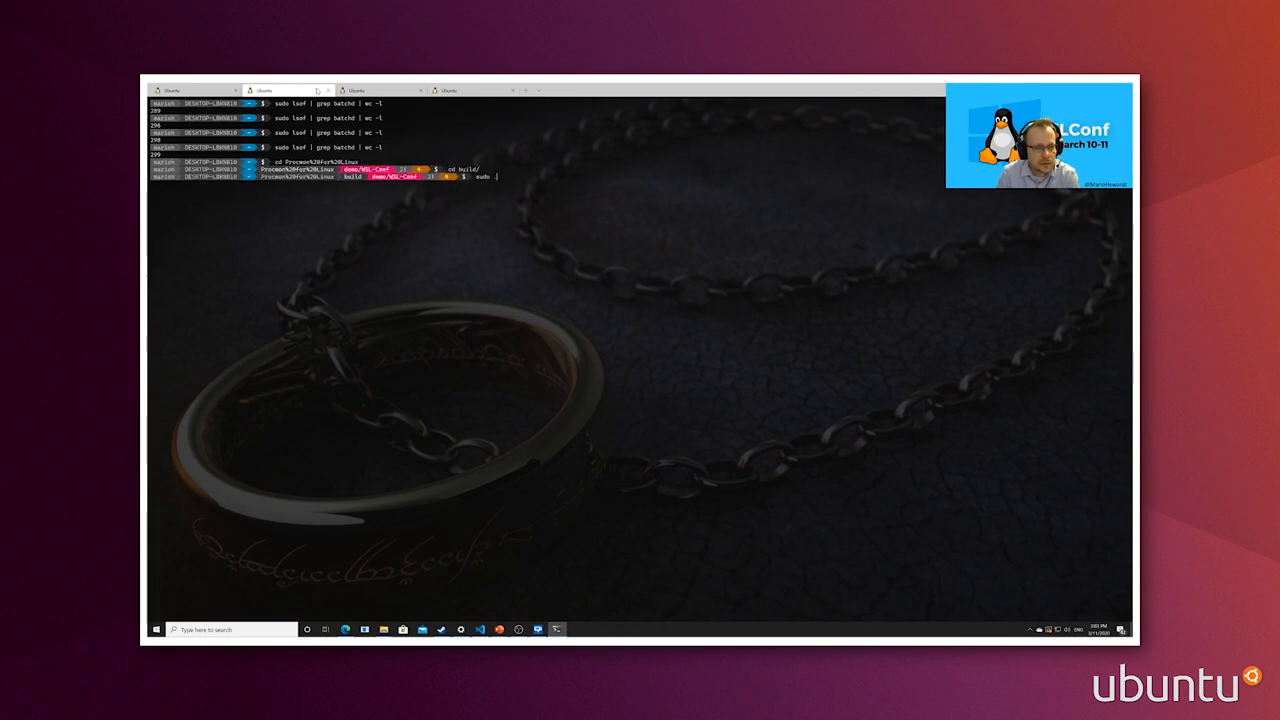
pyautogui.write('./proj')
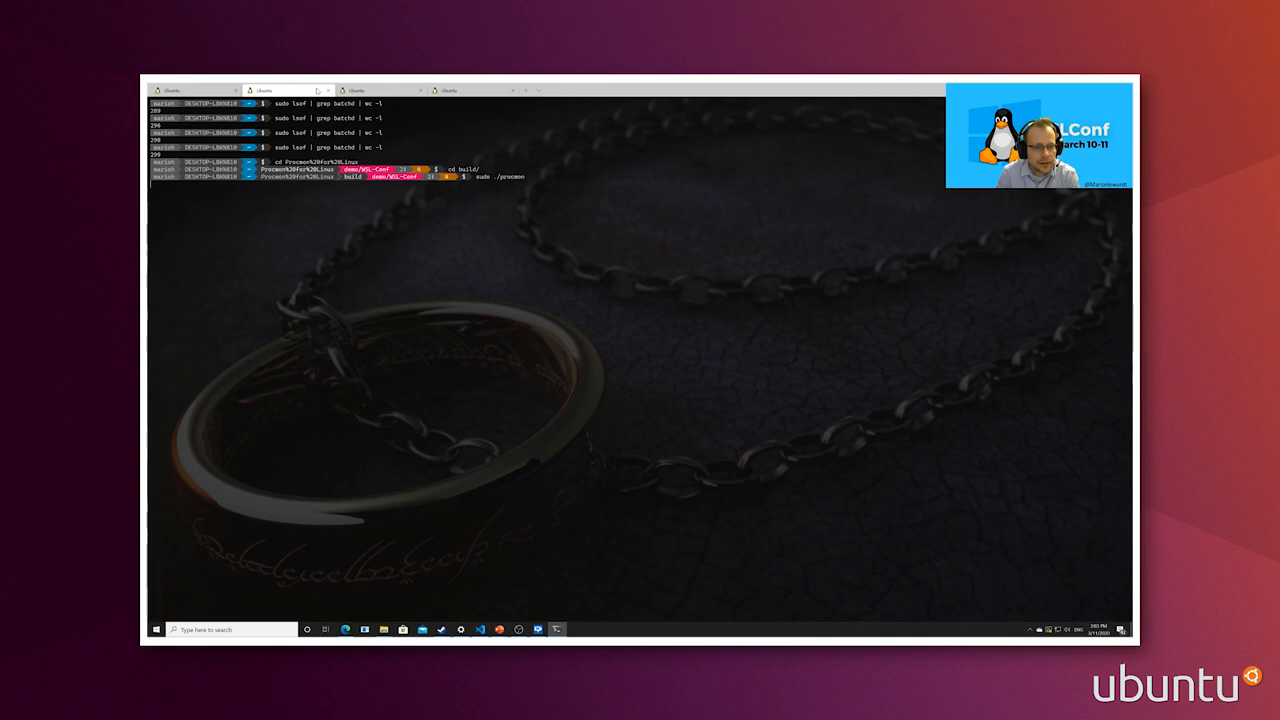
# - Run sudo ./procmon to stream live syscall events with results, durations and details
pyautogui.press('enter')
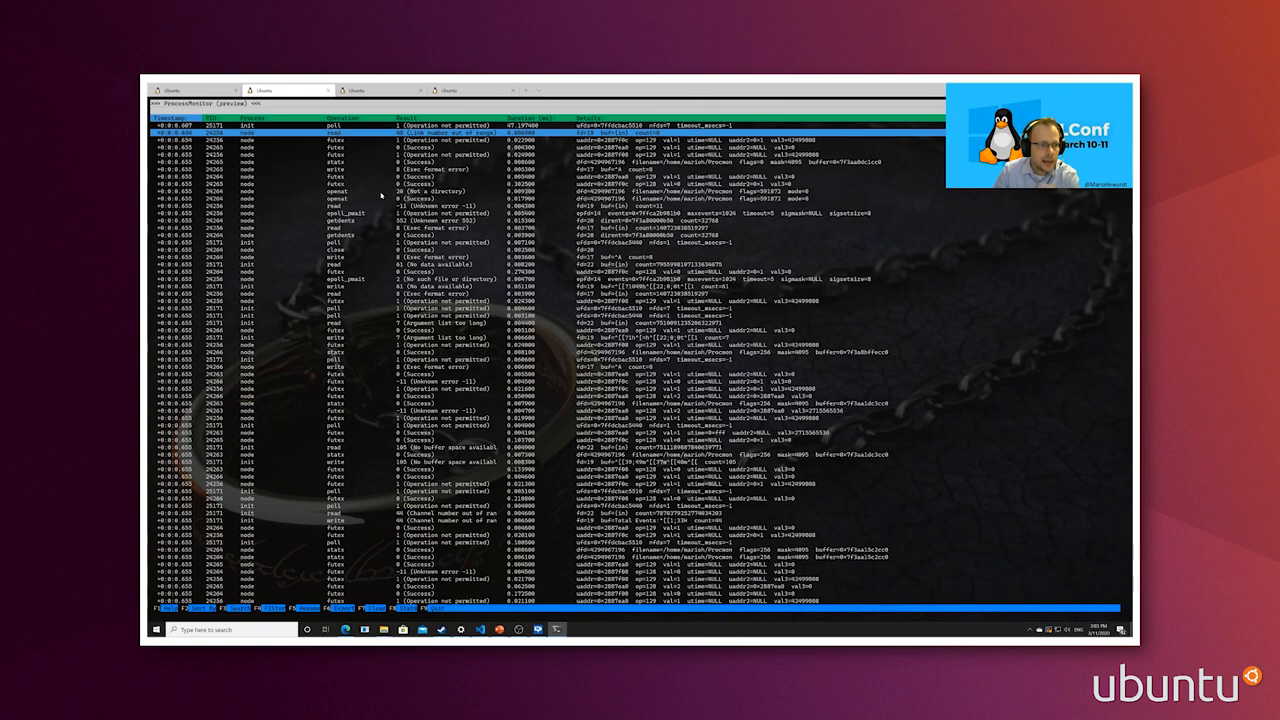
pyautogui.moveTo(230, 140)
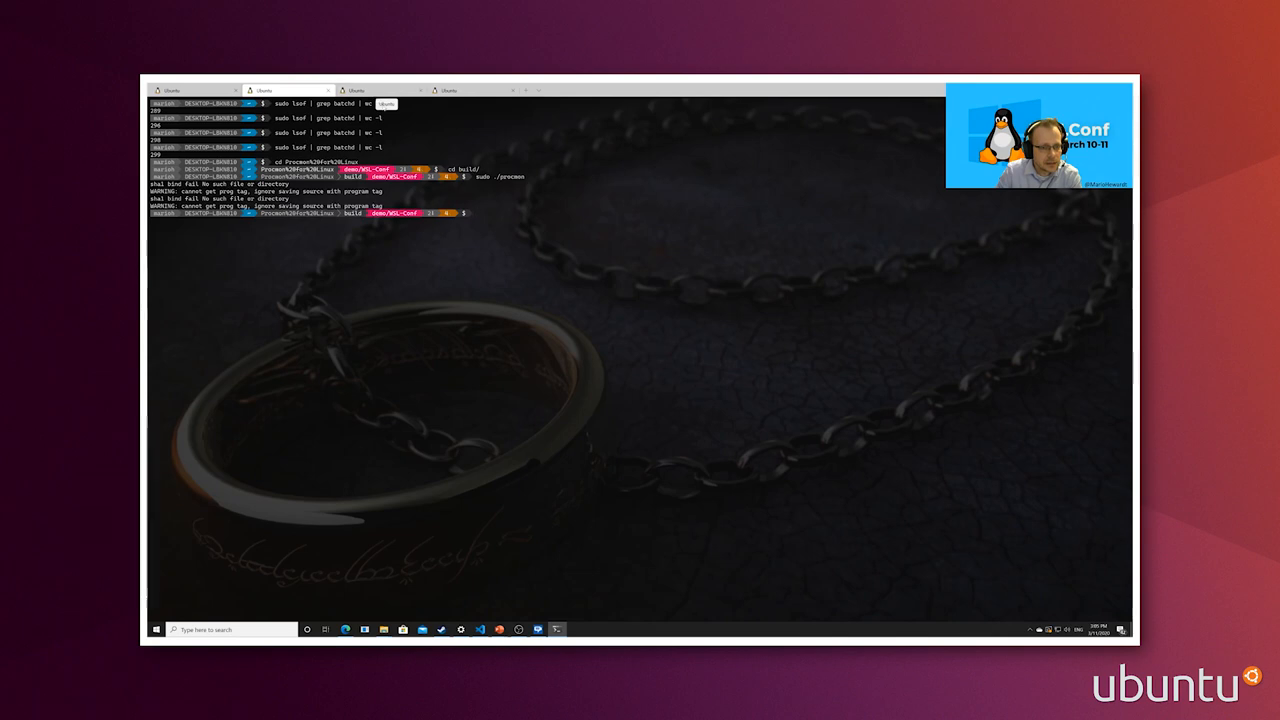
# - Switch to the tab with htop filtered to batchd, listing the single batchd process
pyautogui.write('sudo')
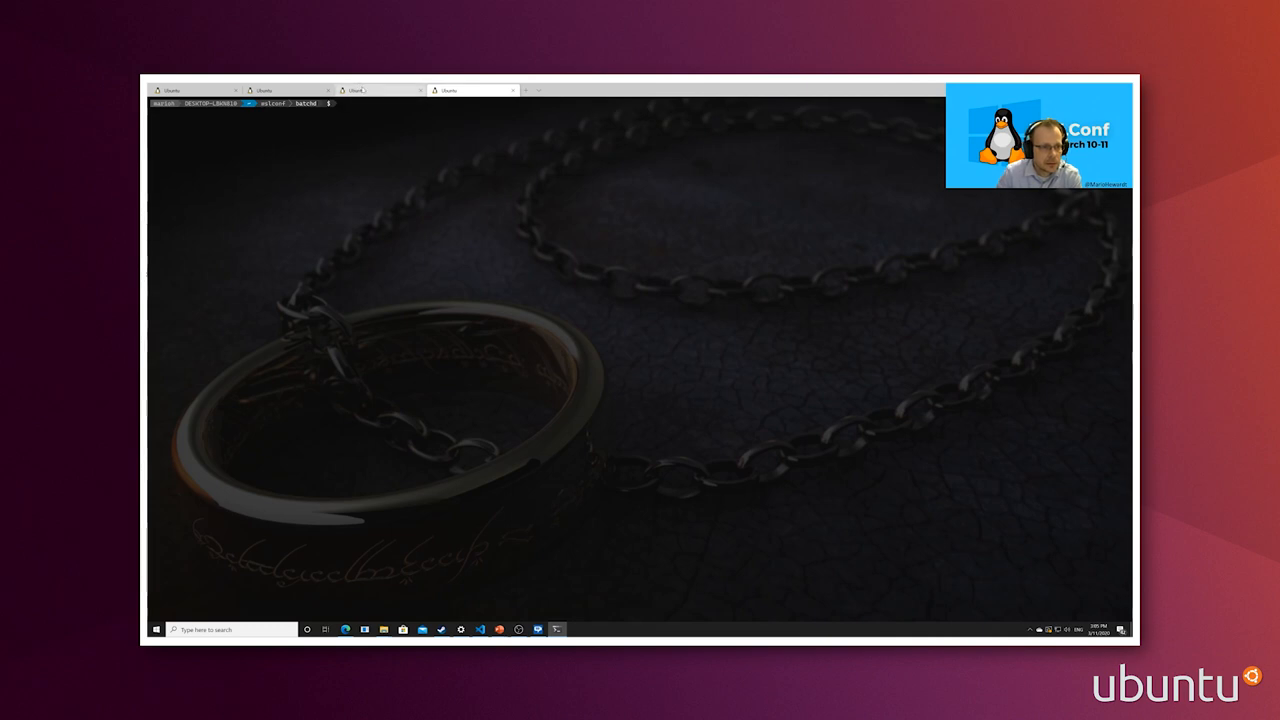
pyautogui.click(262, 90)
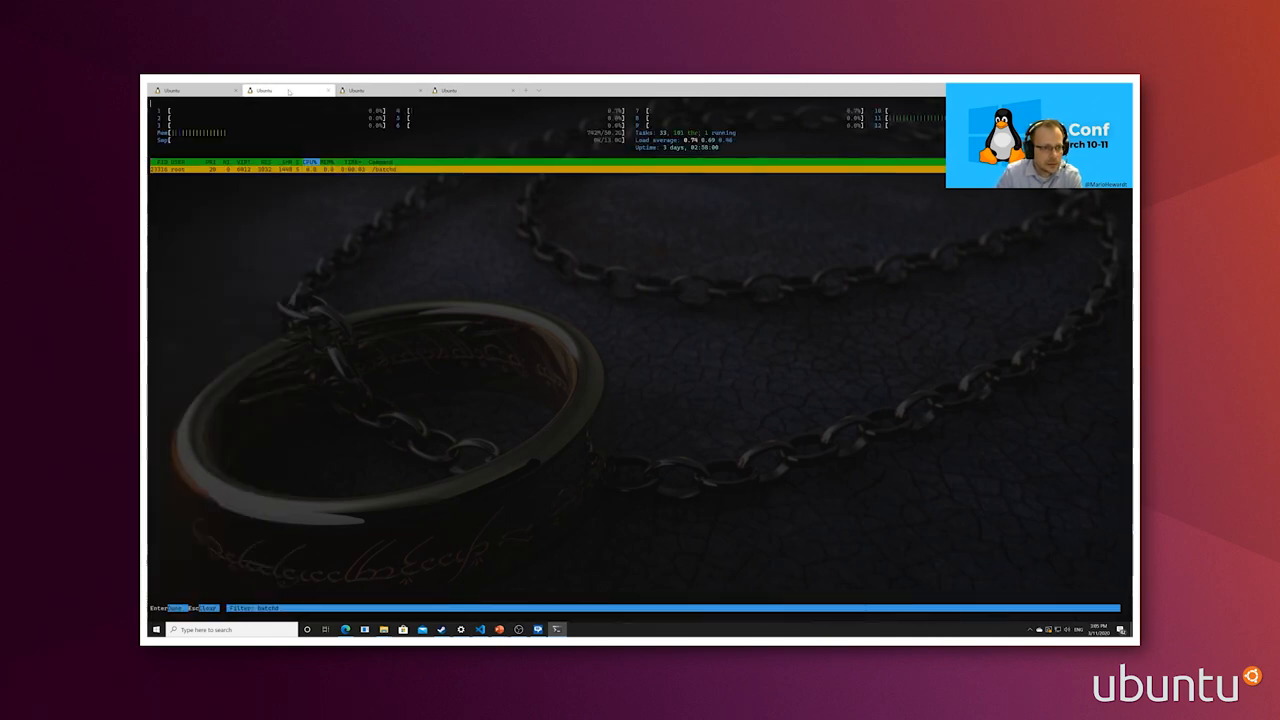